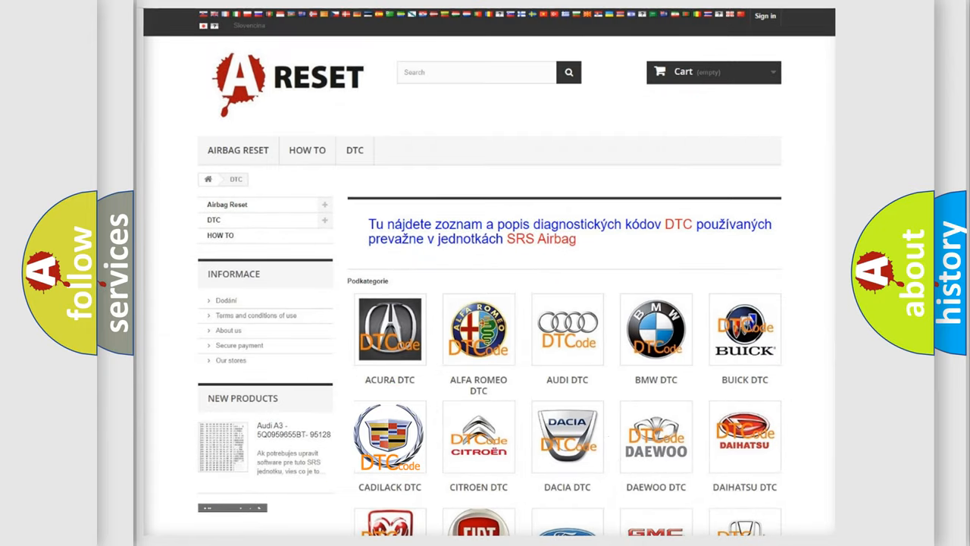
Step: Enter the Cadillac trouble-code list and move down to the C1234:00 slide
click(389, 436)
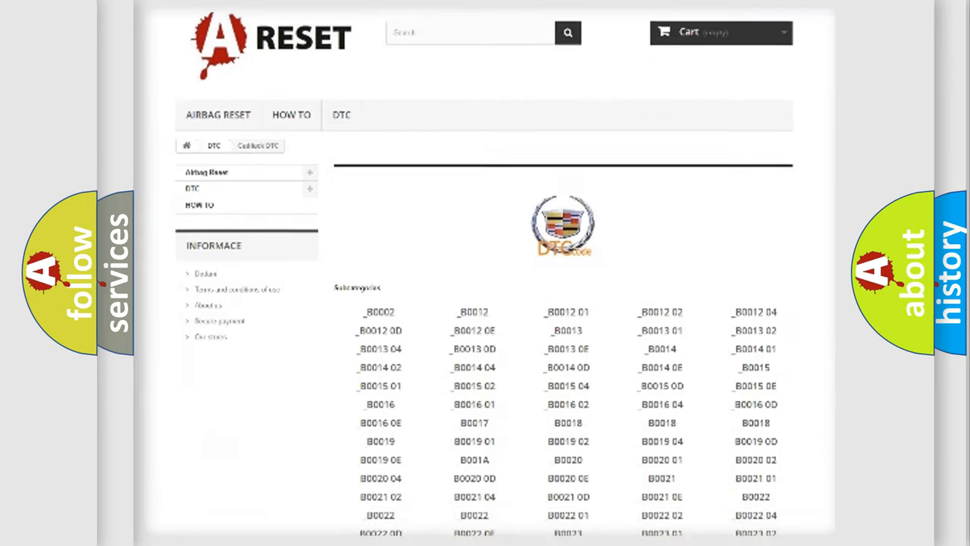
scroll(down, 3)
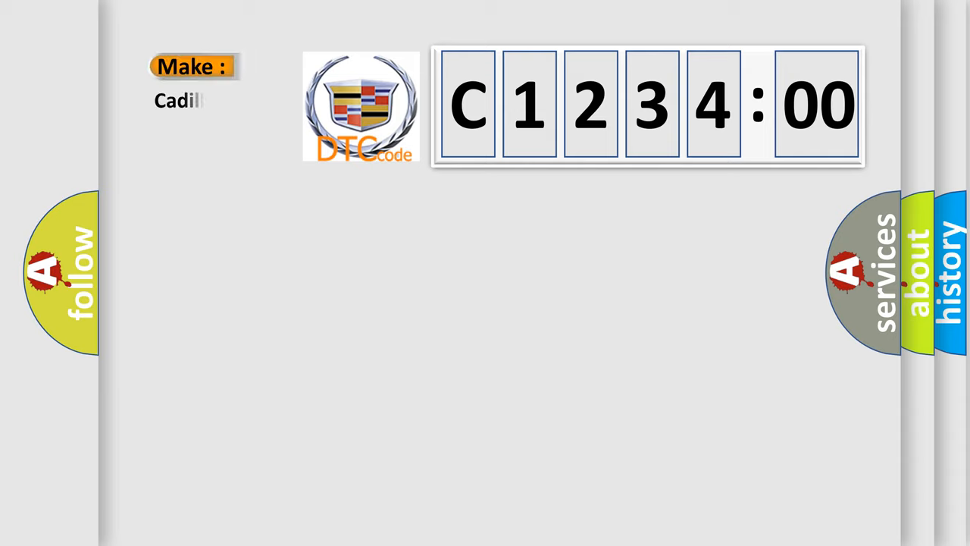
Step: Fill the Make field with 'Cadillac' and scroll the C123400 description down to the no-sub-type note
text(Cadillac)
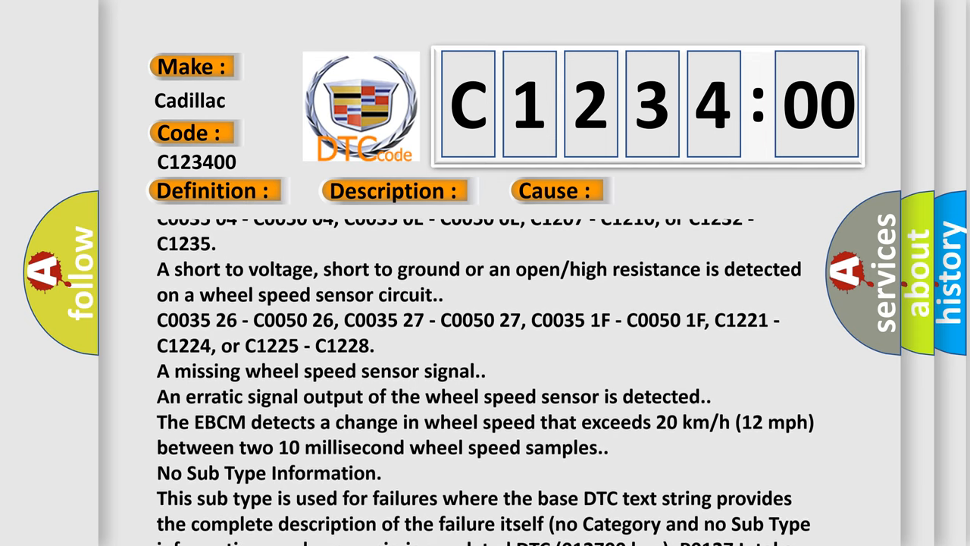
scroll(down, 3)
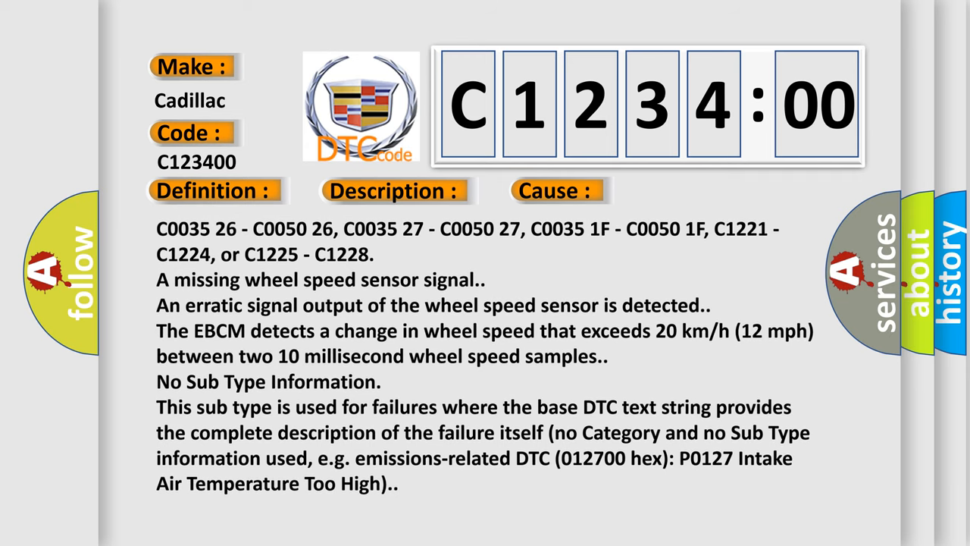
scroll(down, 3)
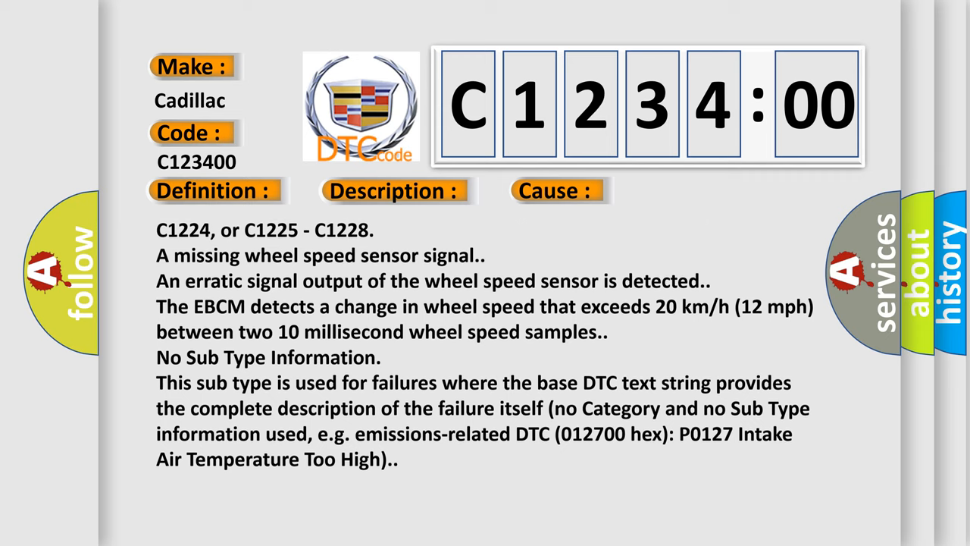
scroll(down, 3)
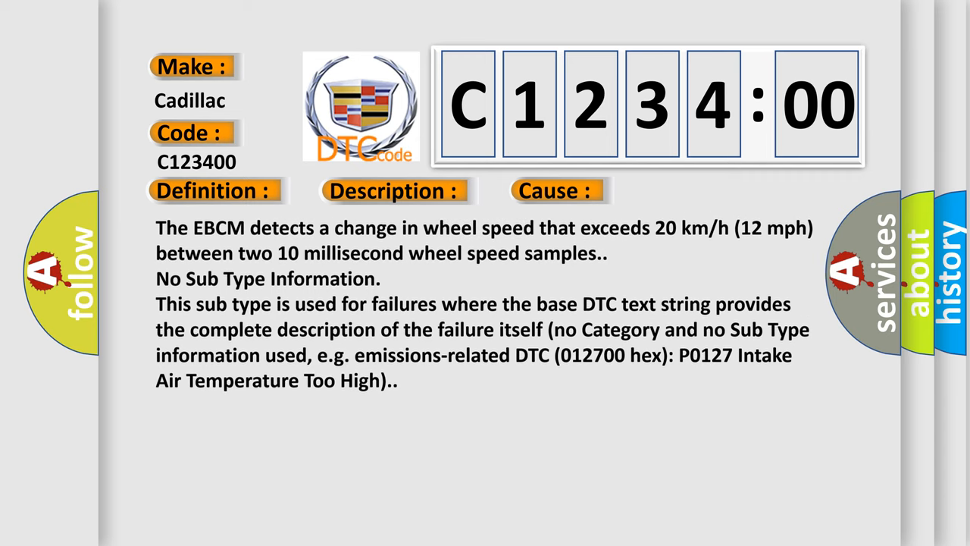
scroll(down, 3)
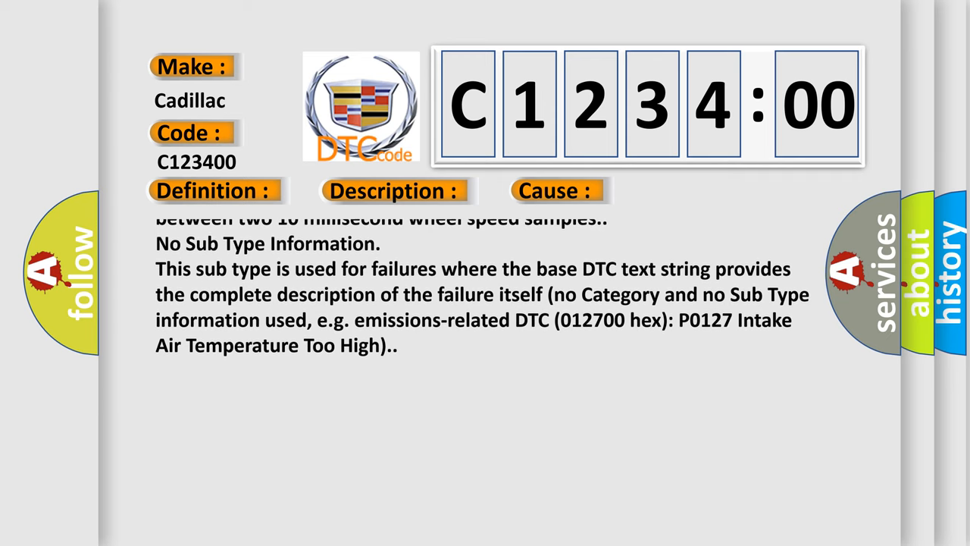
scroll(down, 3)
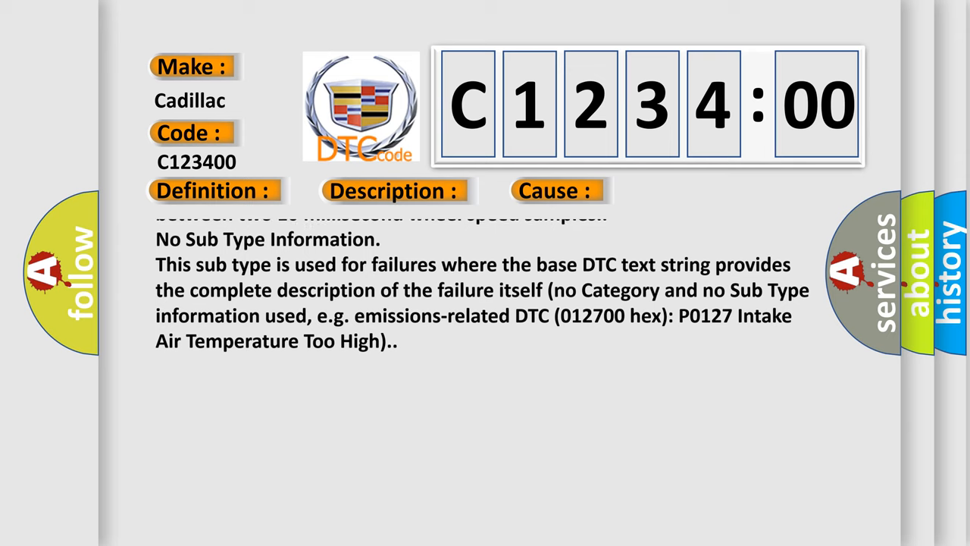
scroll(down, 3)
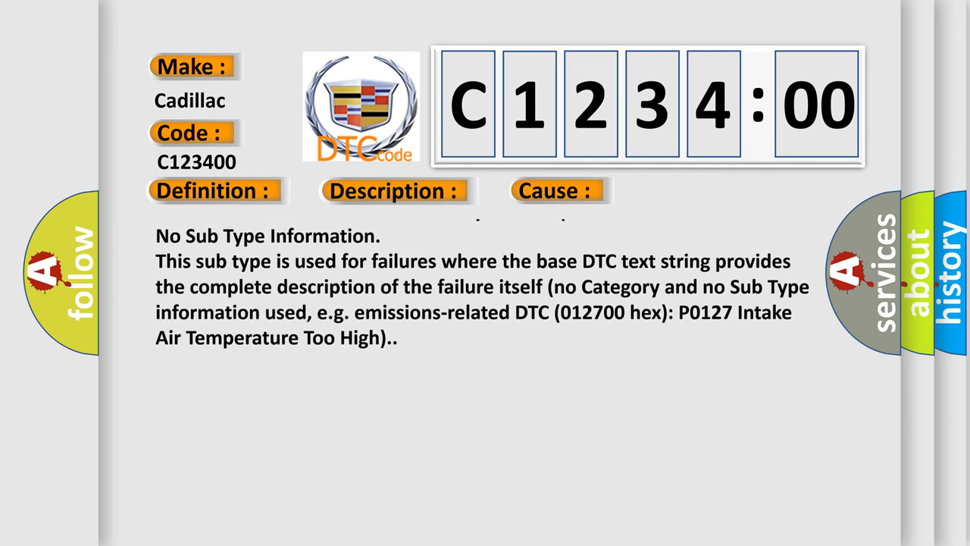